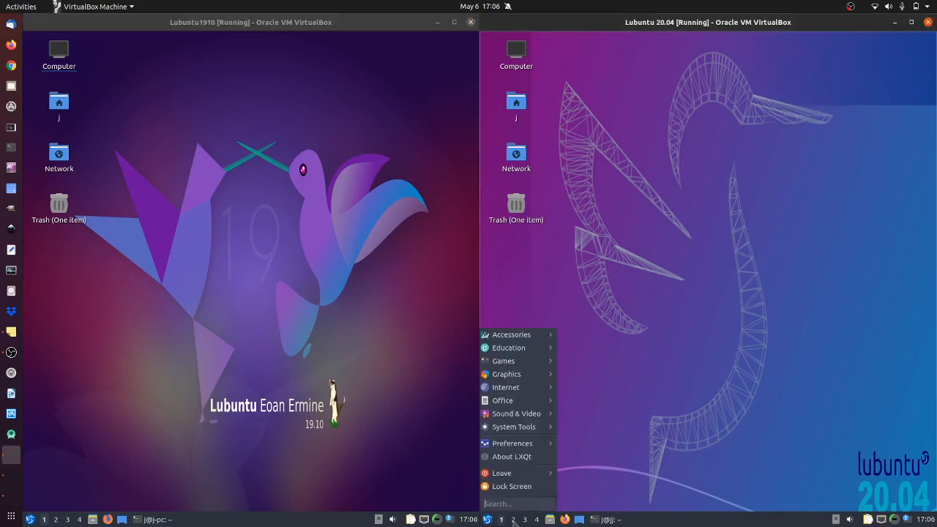
Open and then dismiss the application menu in the Lubuntu 19.10 VM.
{"action": "left_click", "coordinate": [29, 517]}
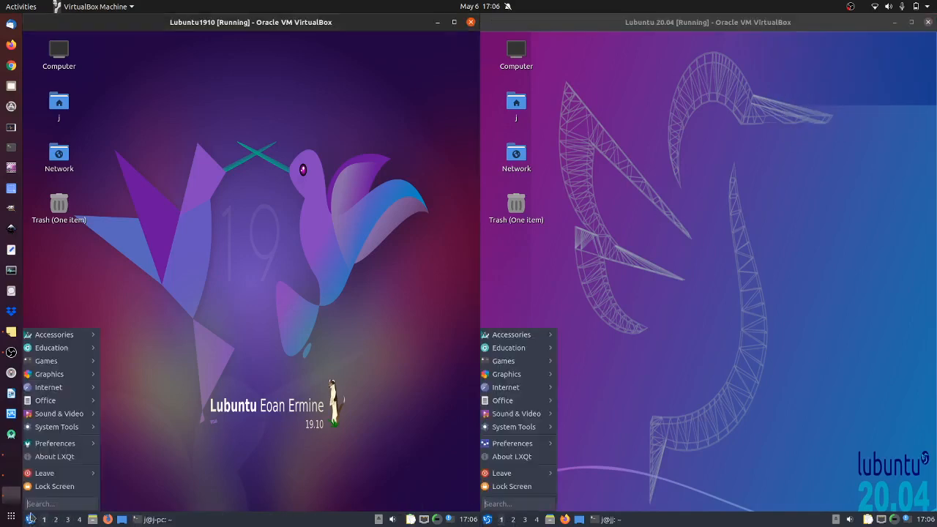
{"action": "left_click", "coordinate": [155, 342]}
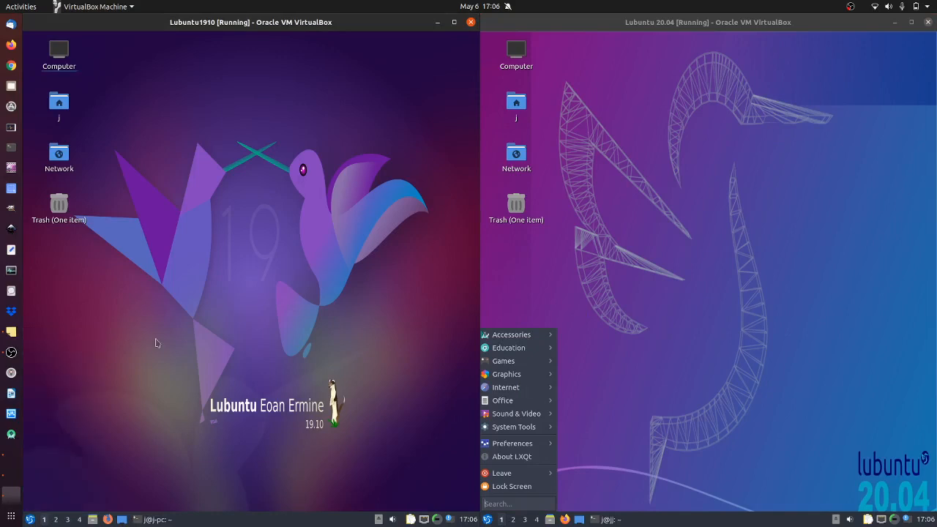
{"action": "mouse_move", "coordinate": [599, 264]}
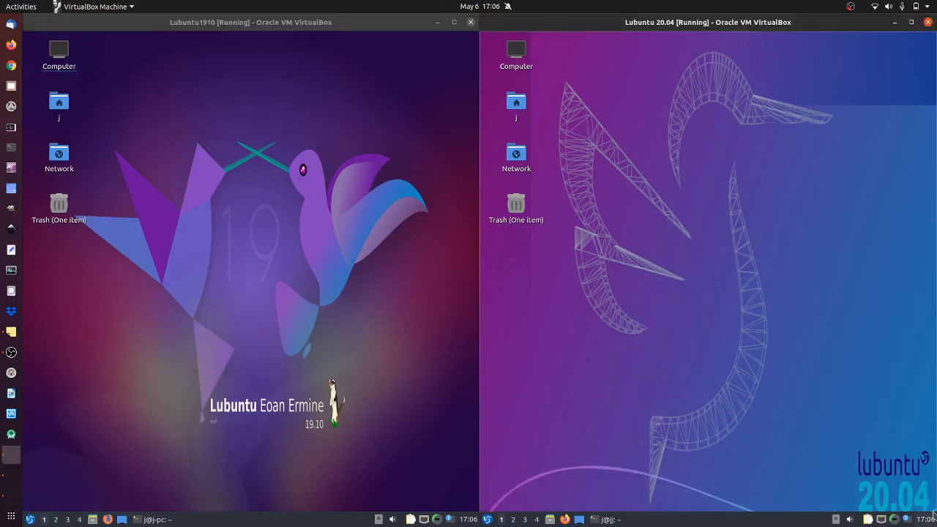
{"action": "mouse_move", "coordinate": [683, 328]}
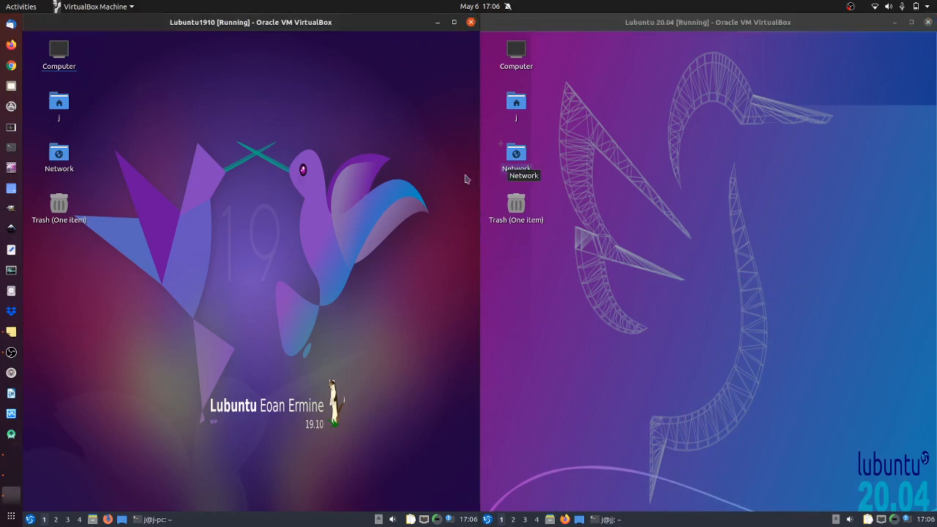
{"action": "mouse_move", "coordinate": [227, 299]}
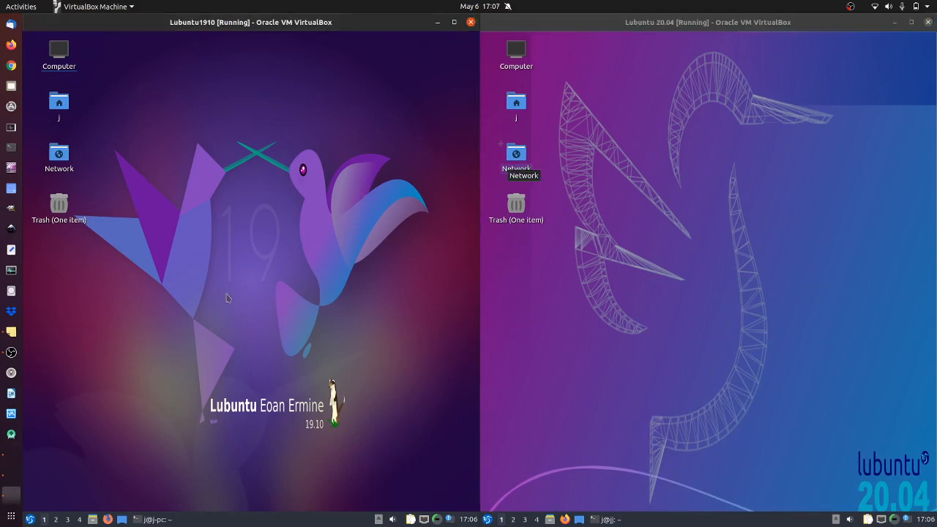
{"action": "mouse_move", "coordinate": [838, 447]}
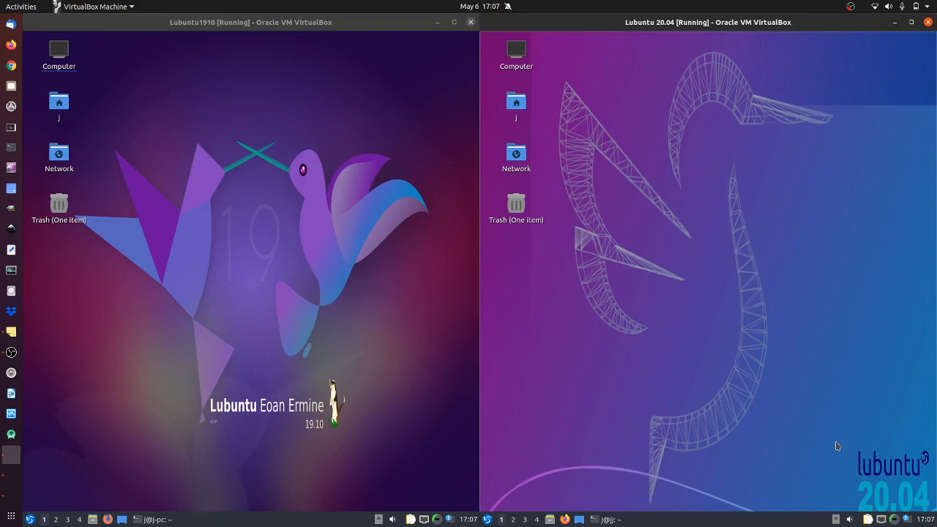
{"action": "mouse_move", "coordinate": [680, 239]}
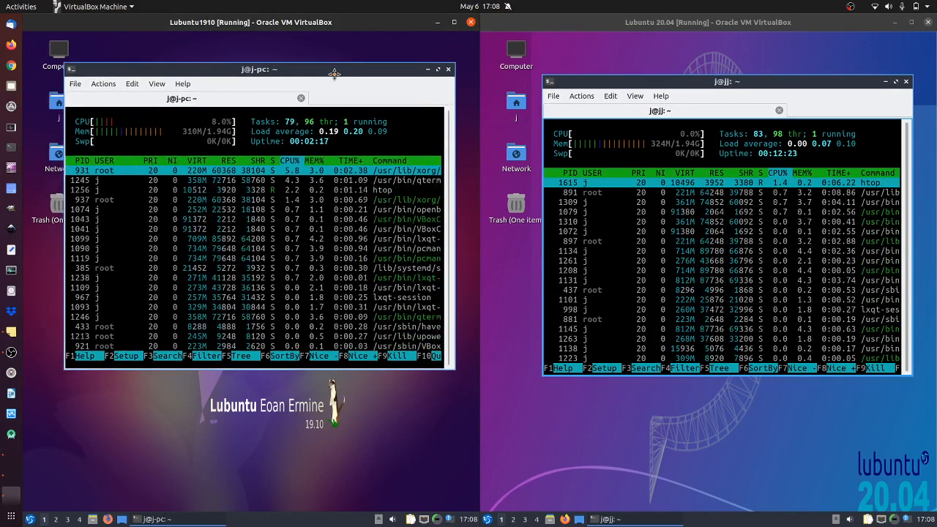
Focus the Lubuntu 20.04 VM window to bring its htop terminal forward.
{"action": "left_click", "coordinate": [728, 79]}
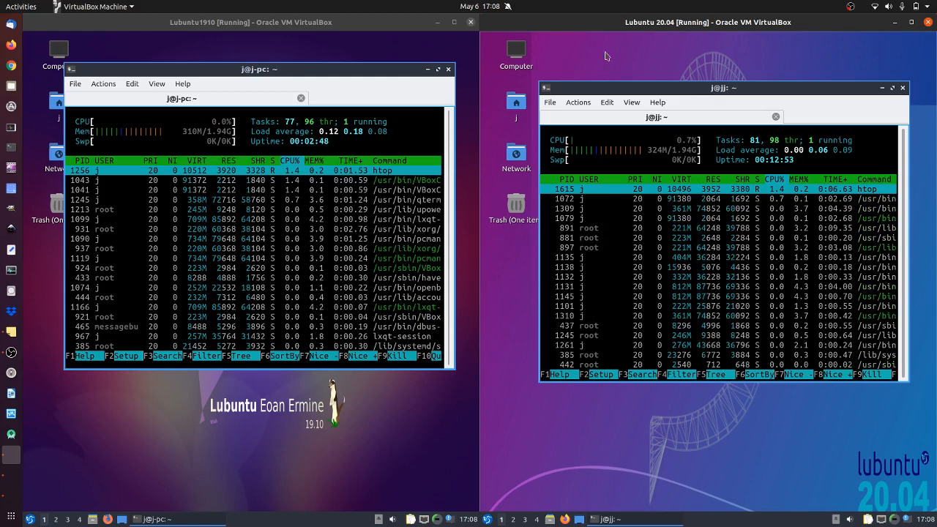
{"action": "left_click", "coordinate": [9, 515]}
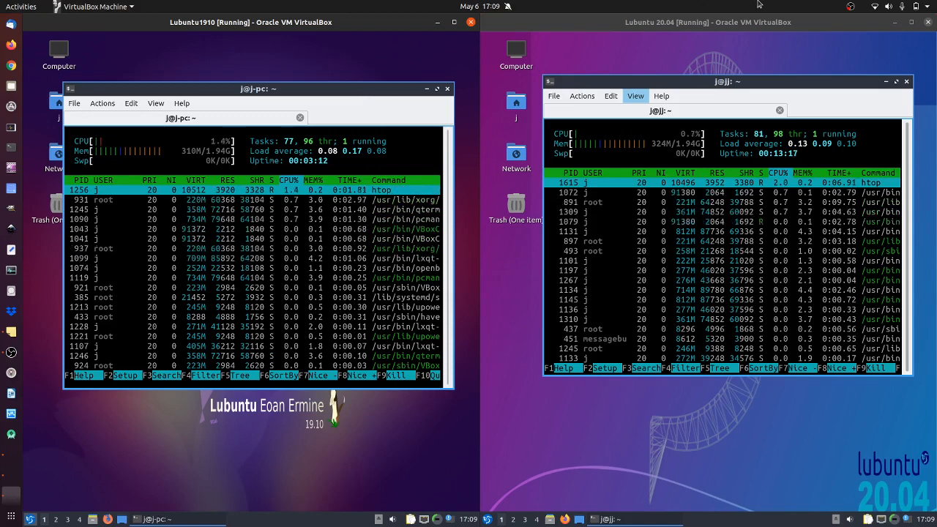
{"action": "left_click", "coordinate": [842, 5]}
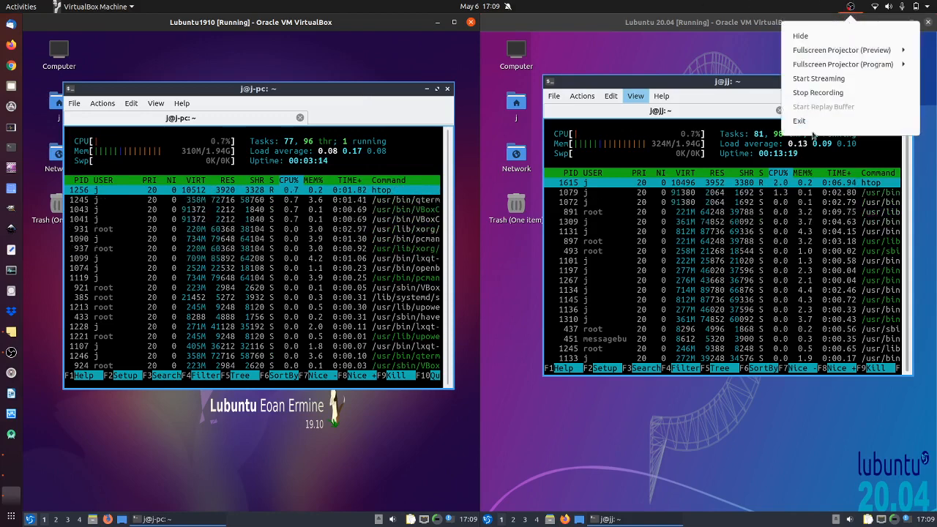